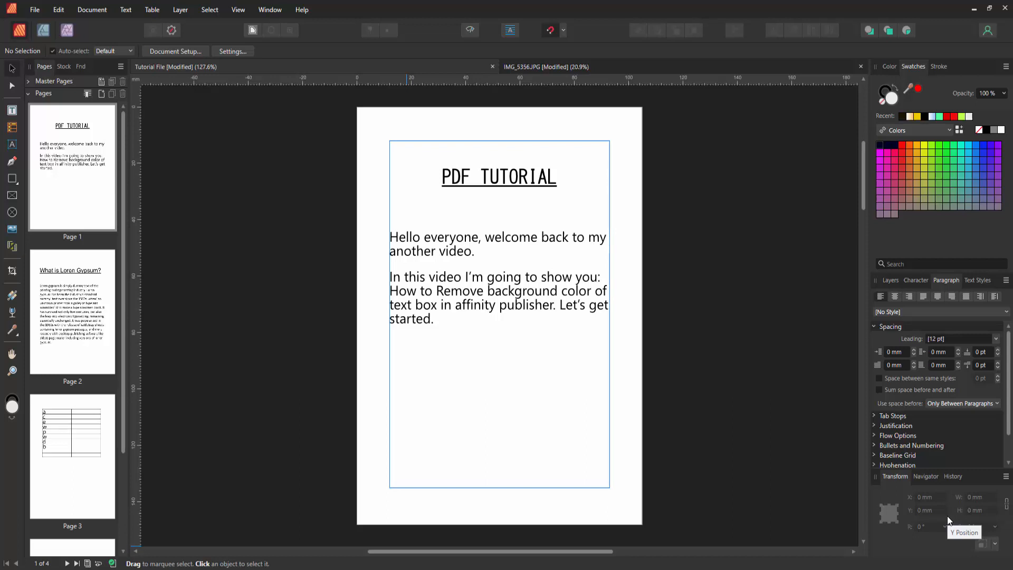
mouse_move(885, 493)
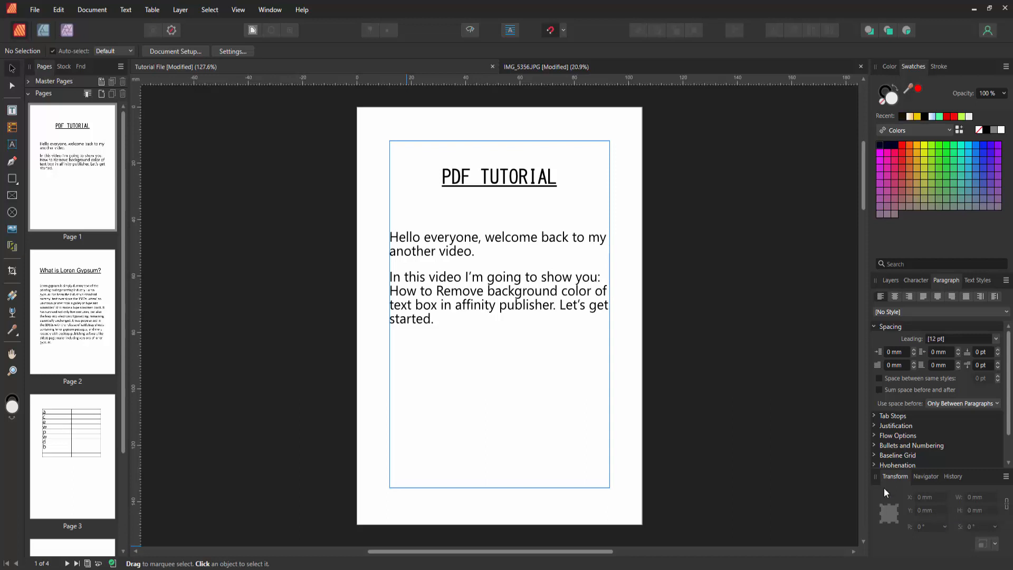
mouse_move(661, 384)
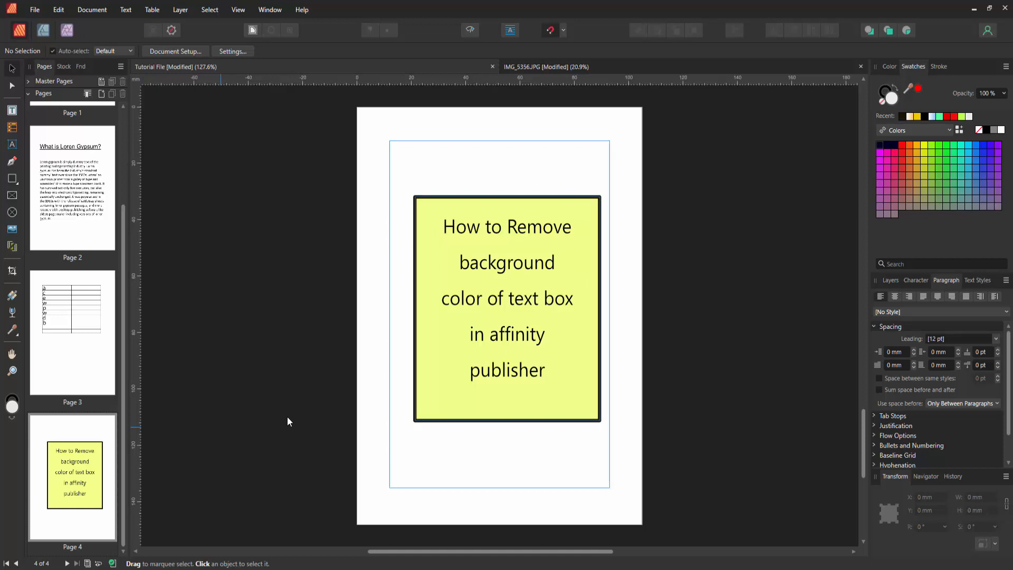
mouse_move(422, 367)
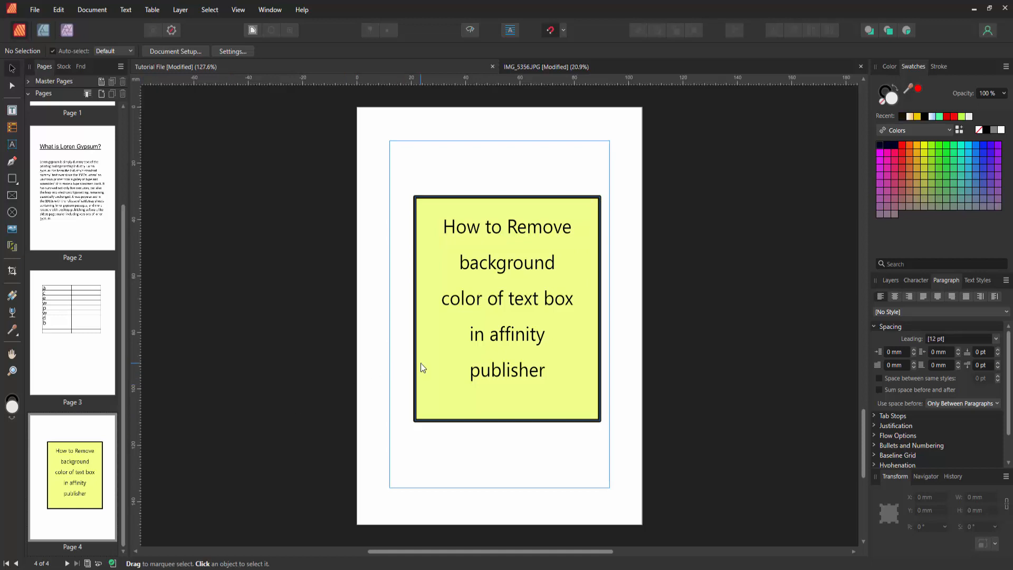
Select the yellow, black-outlined text box on page 4.
left_click(507, 307)
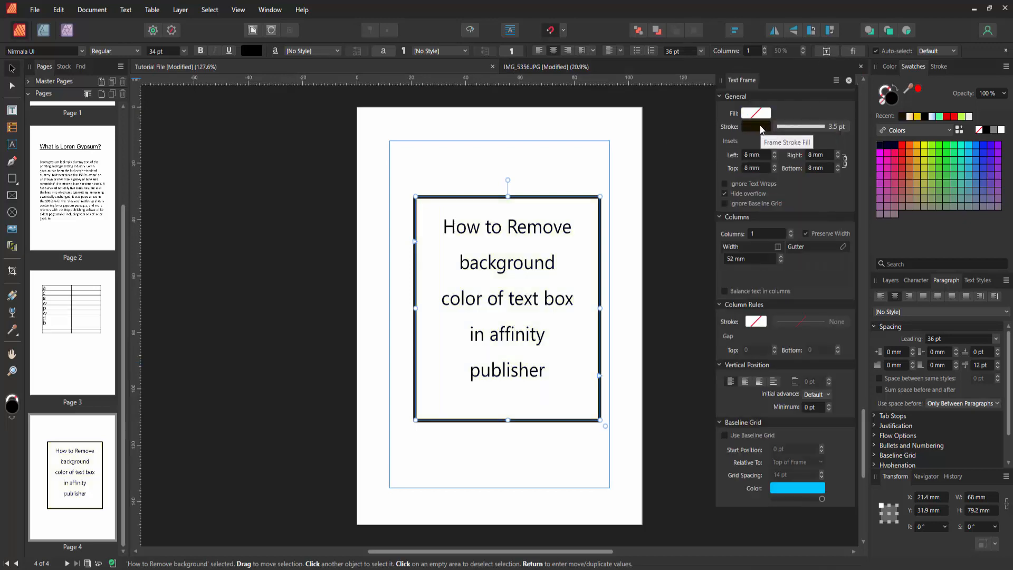
Set the text frame's fill and stroke to None, leaving plain text.
left_click(756, 113)
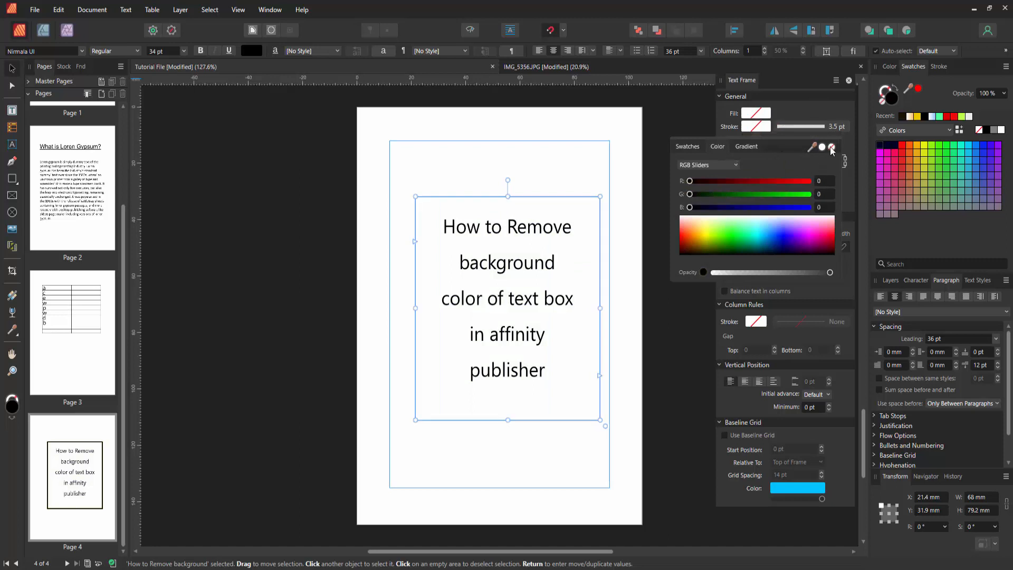